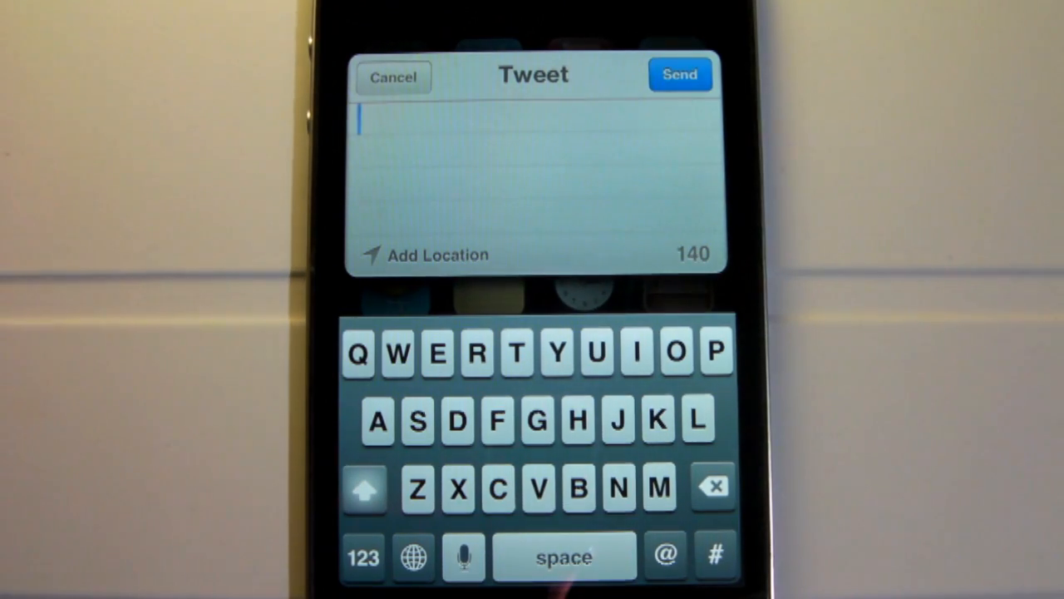
Write a tweet beginning 'This a' in the Tweet sheet, then launch the Twitter app.
text(Th)
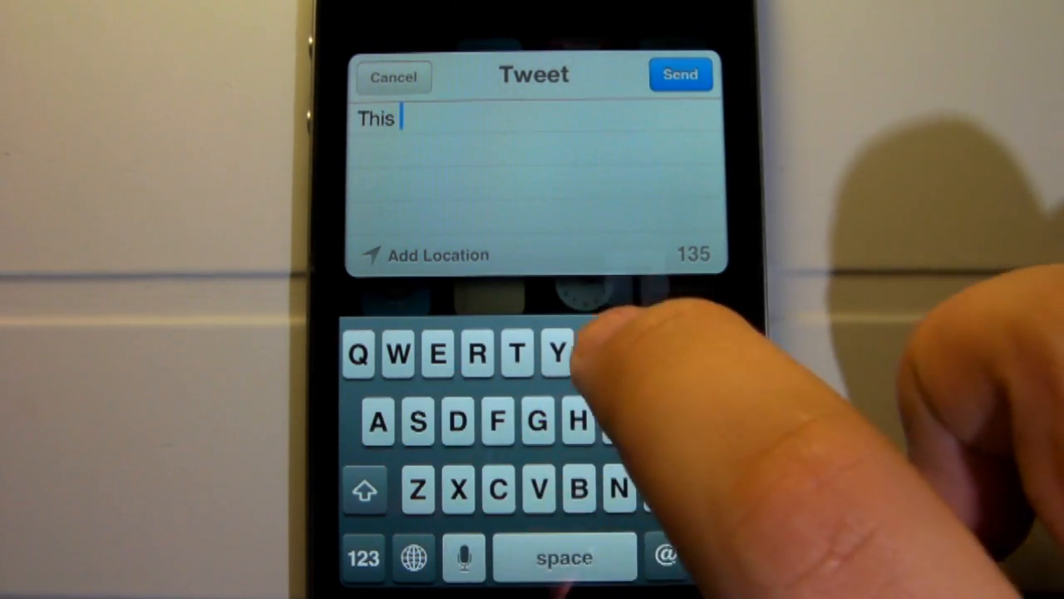
text(is a)
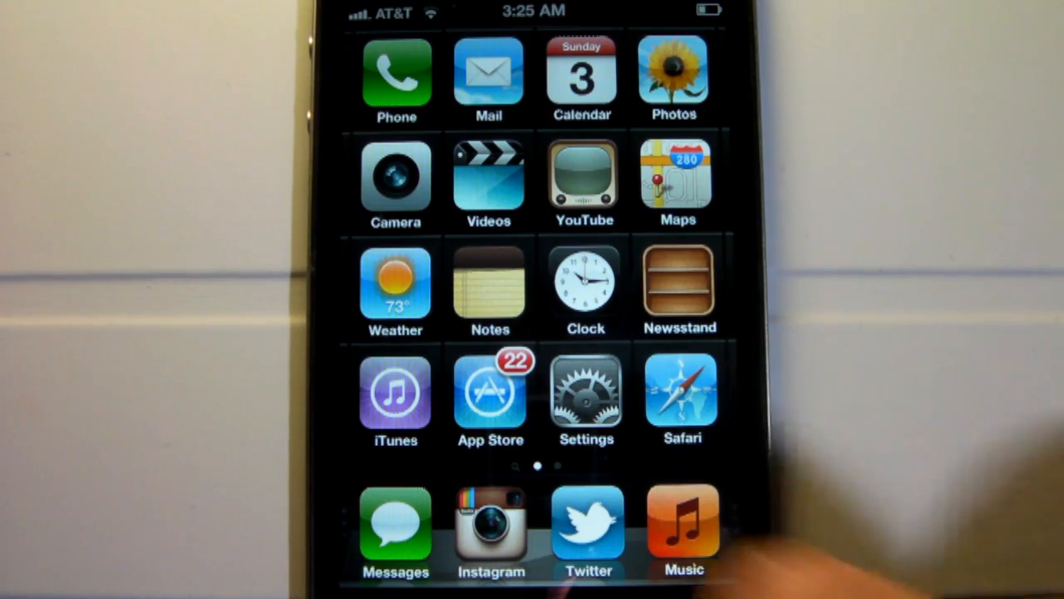
click(588, 524)
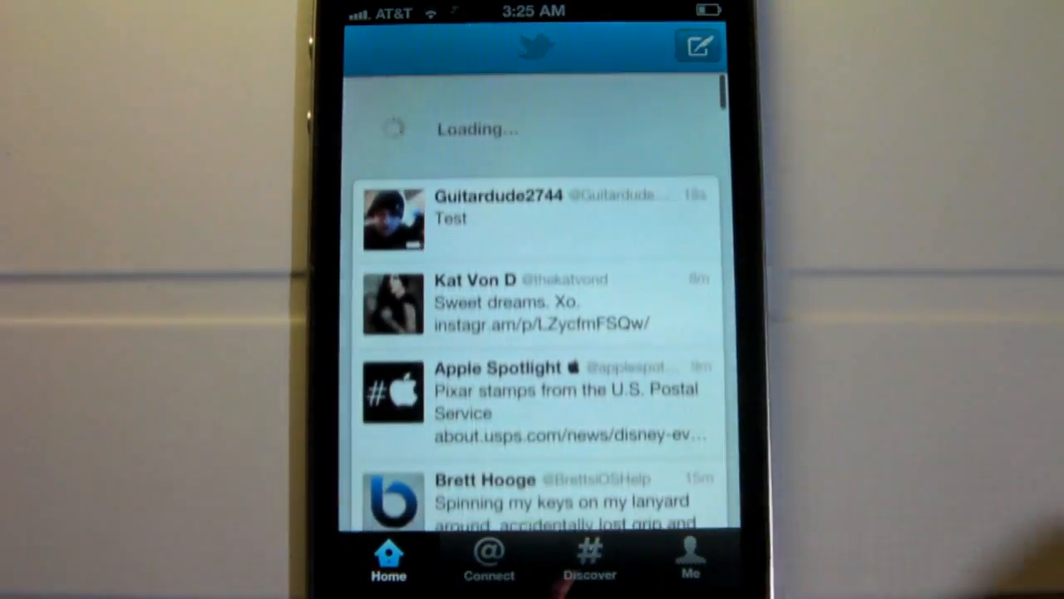